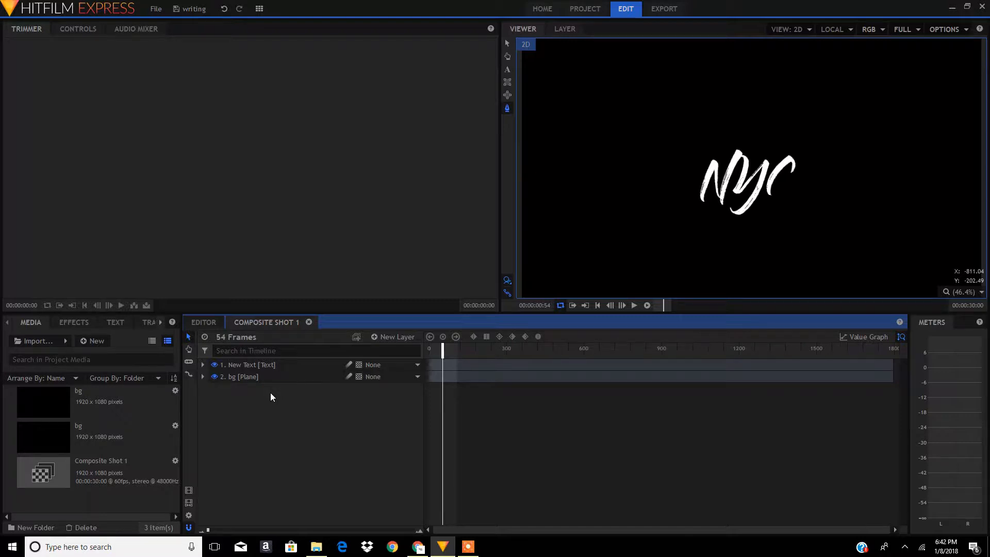
pyautogui.moveTo(559, 273)
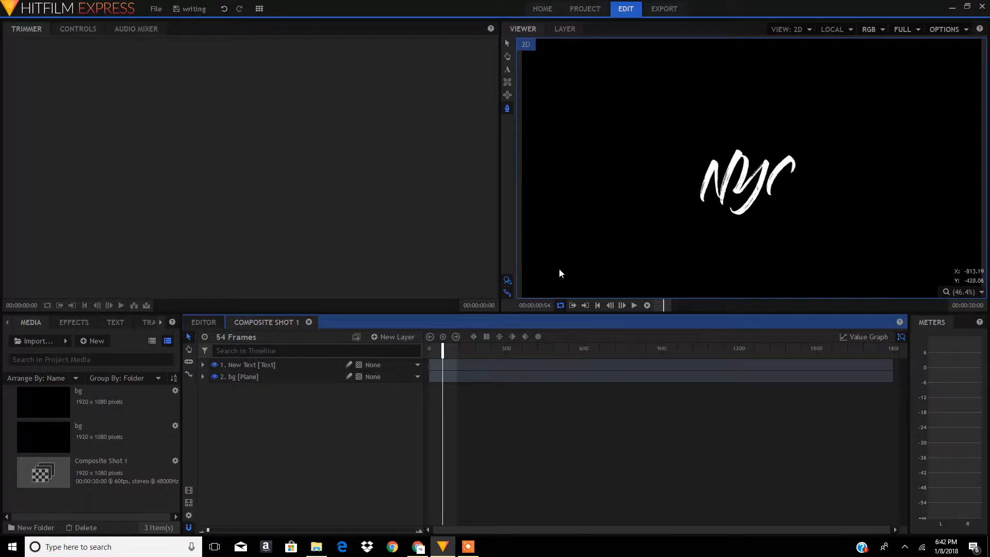
pyautogui.moveTo(685, 104)
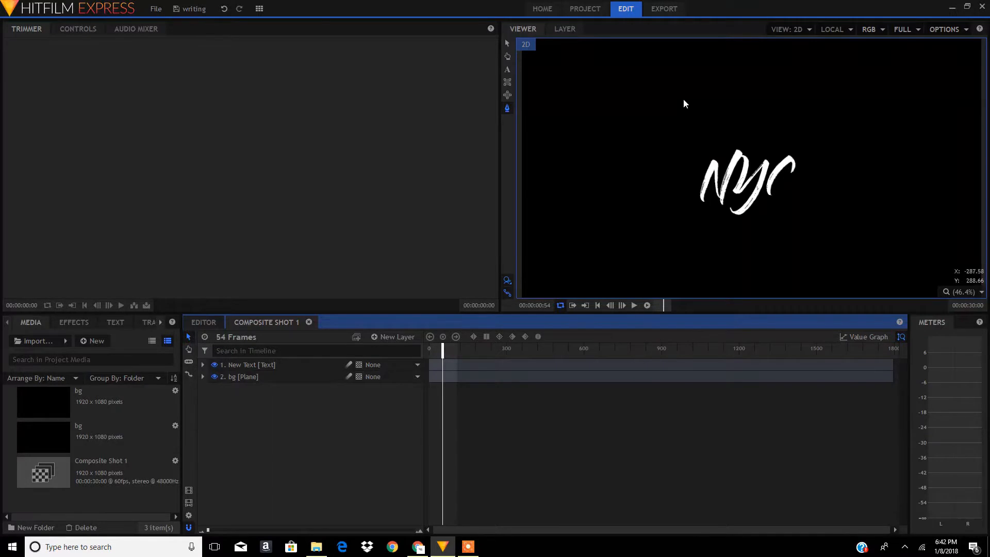
pyautogui.moveTo(628, 135)
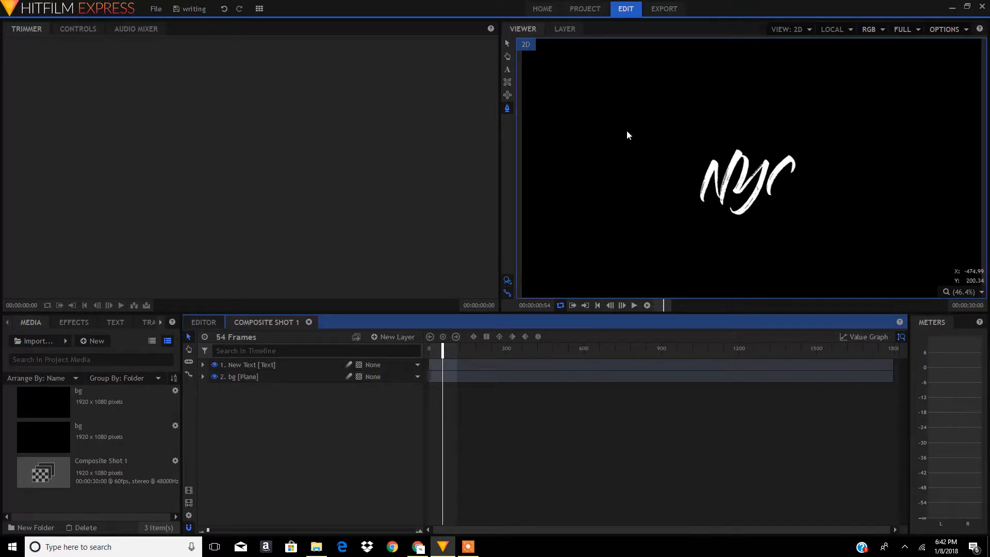
pyautogui.moveTo(636, 120)
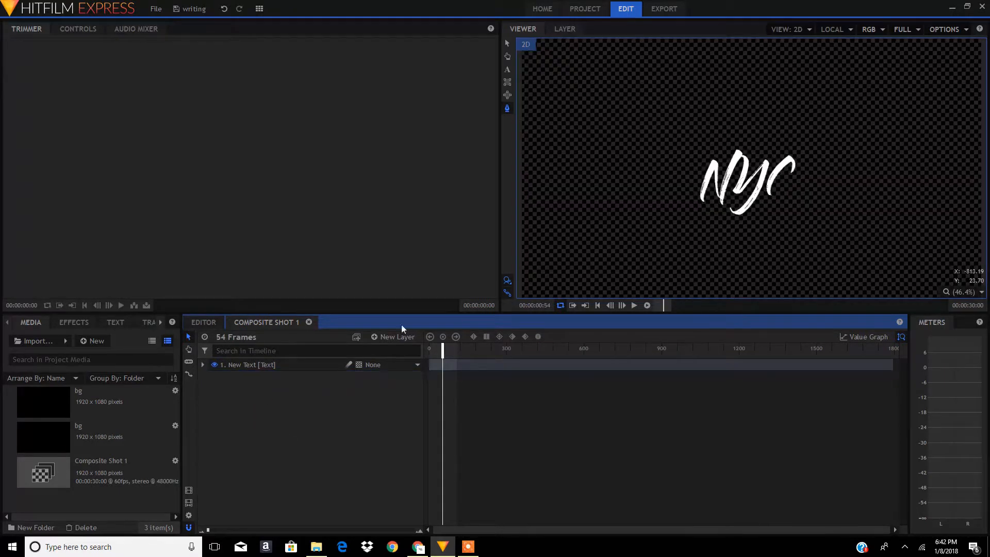
pyautogui.moveTo(563, 272)
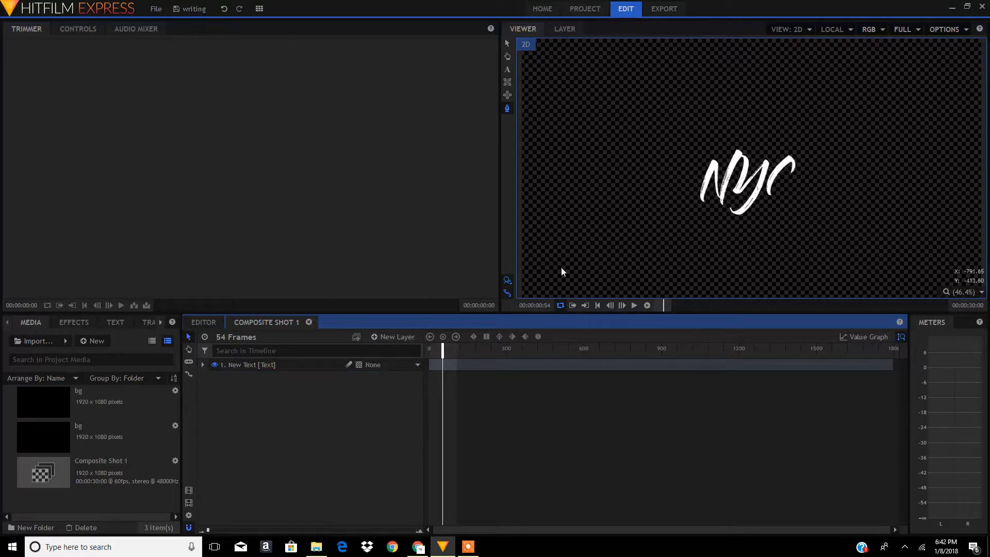
# - Delete the bg Plane layer so only the New Text layer remains over transparency
pyautogui.click(634, 305)
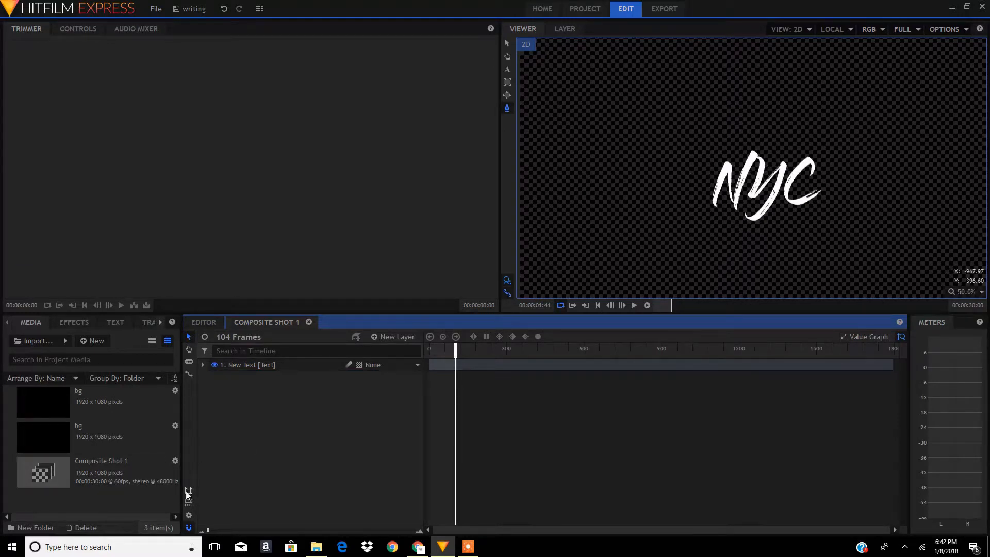
pyautogui.moveTo(189, 492)
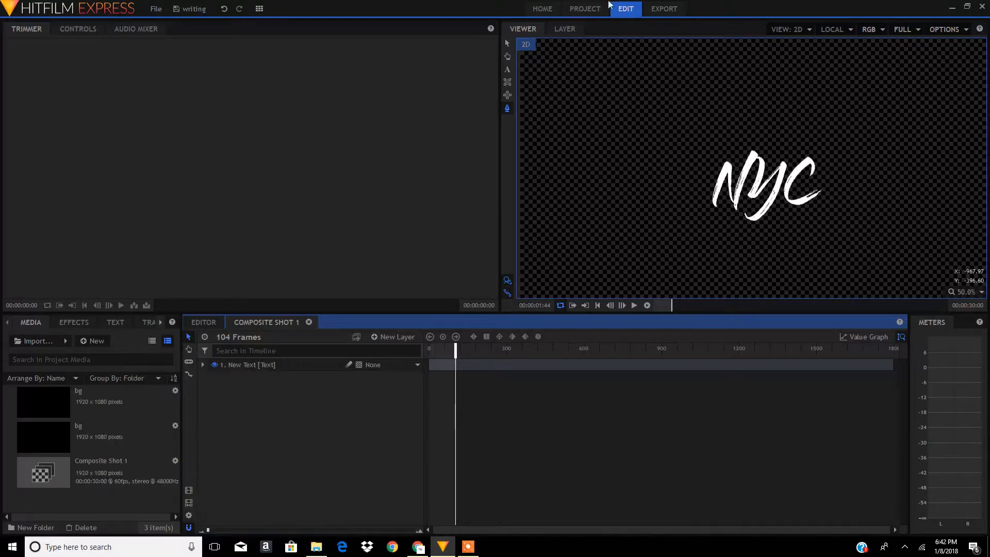
# - Switch to the Export queue showing the composite shot task with the YouTube 1080p HD preset
pyautogui.click(664, 8)
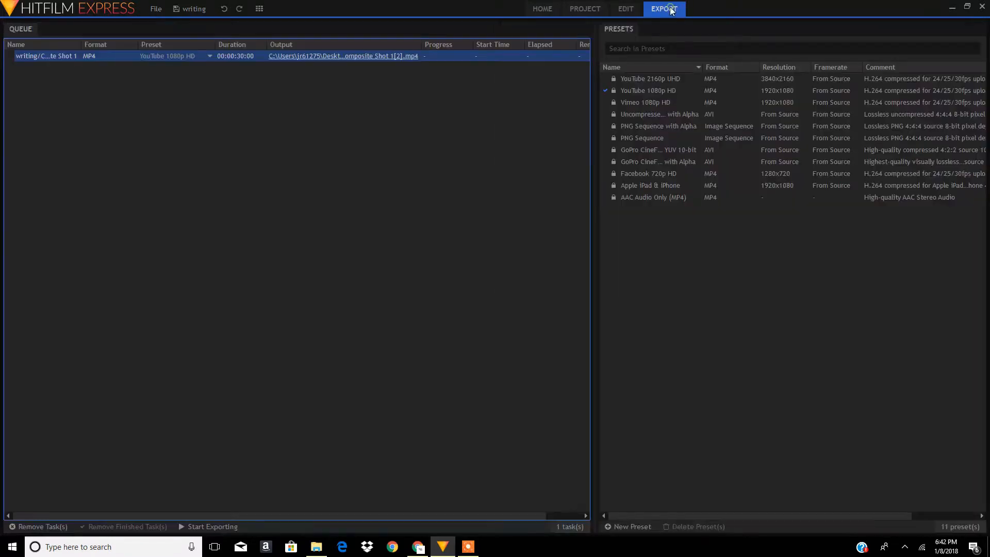
pyautogui.moveTo(323, 77)
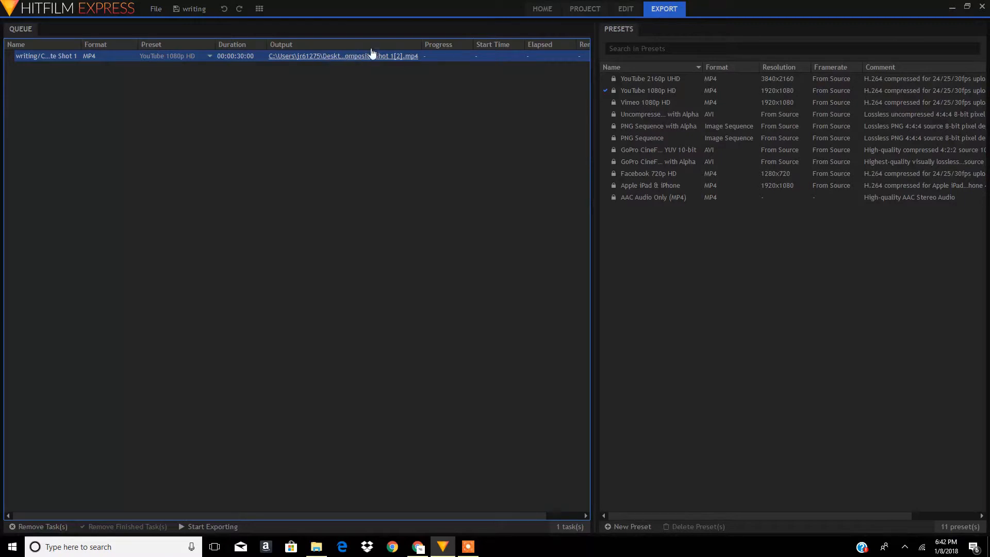
pyautogui.moveTo(379, 59)
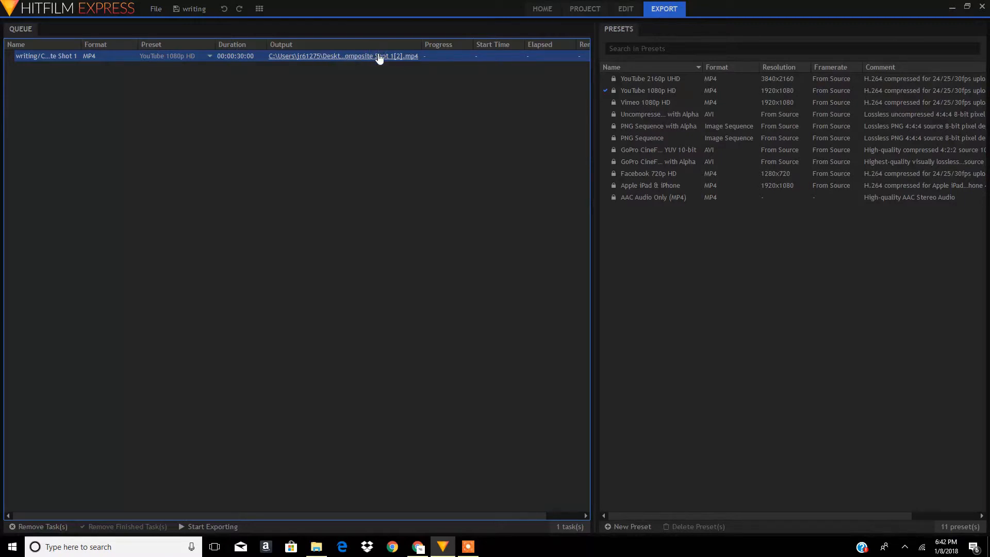
# - Set the task's output file to trans.mp4 in the HitFilm Express 2017 Exports folder
pyautogui.click(342, 56)
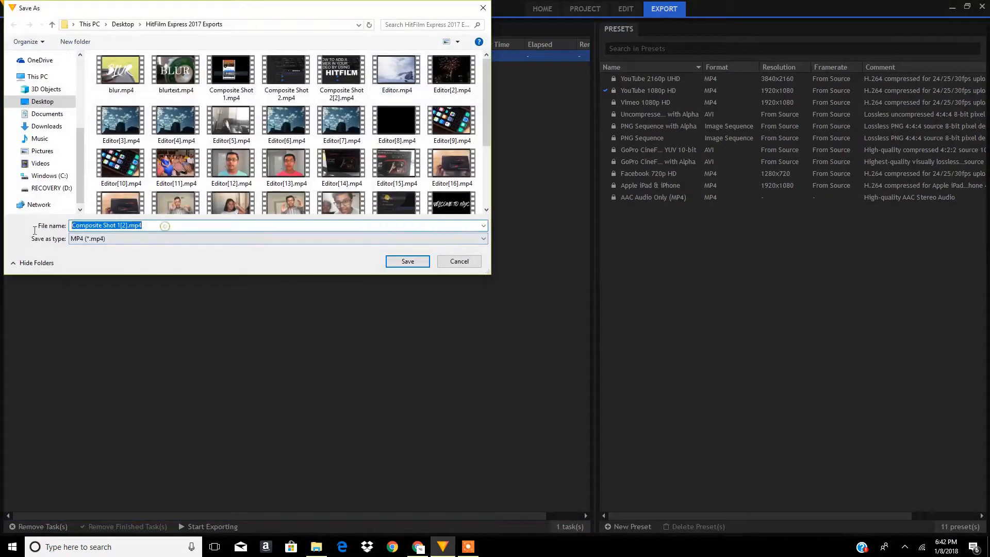
pyautogui.scroll(-3)
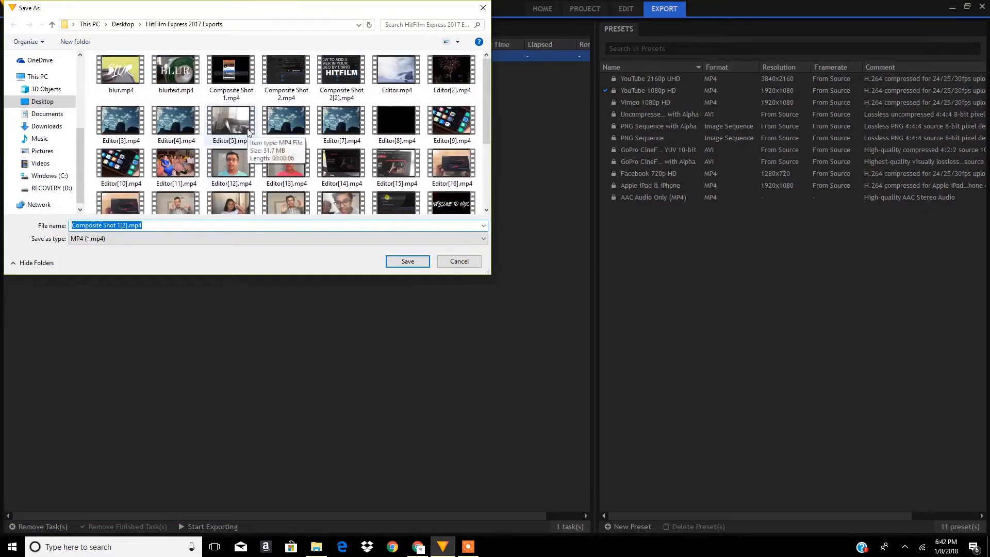
pyautogui.write('tr')
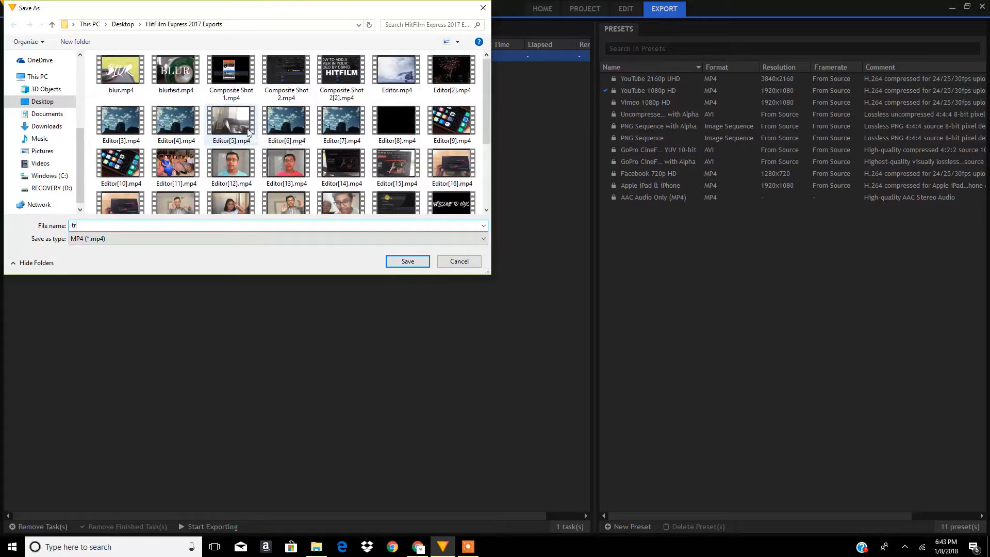
pyautogui.click(407, 261)
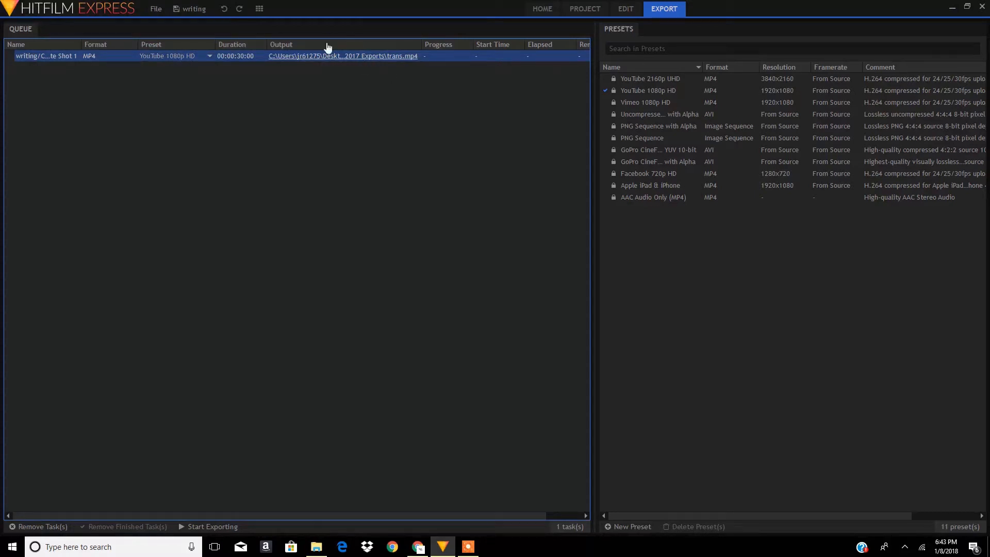
pyautogui.moveTo(361, 65)
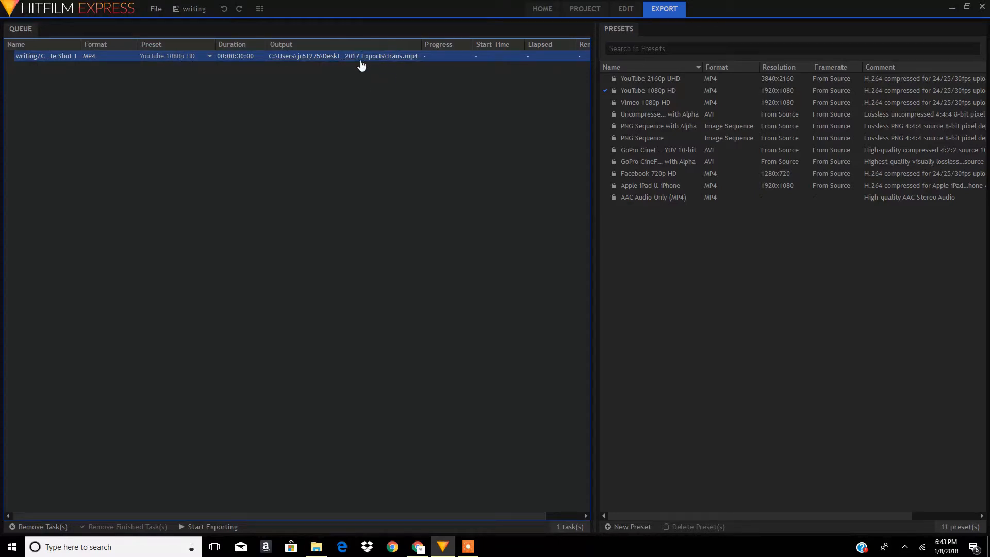
pyautogui.moveTo(388, 28)
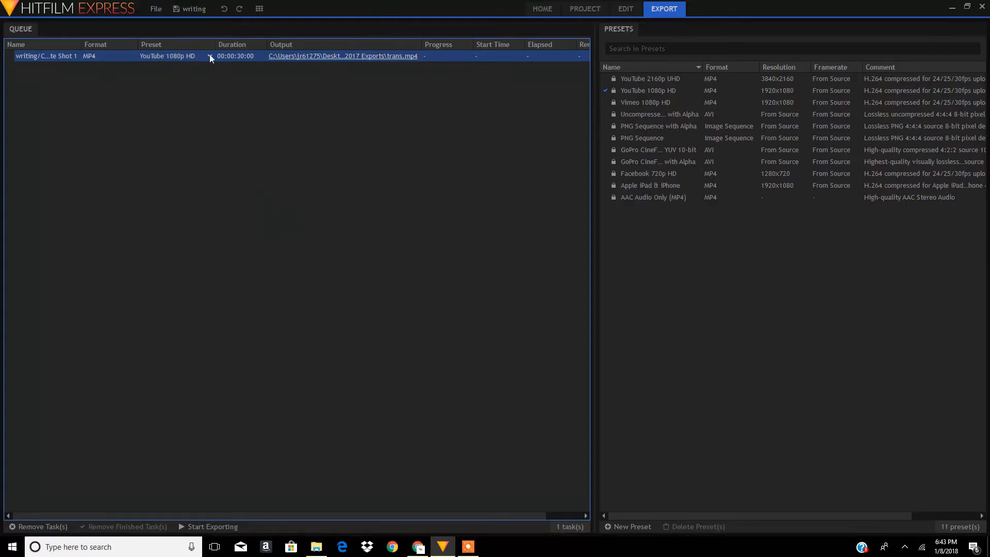
# - Show the preset choices for the queued trans.mp4 task
pyautogui.click(208, 56)
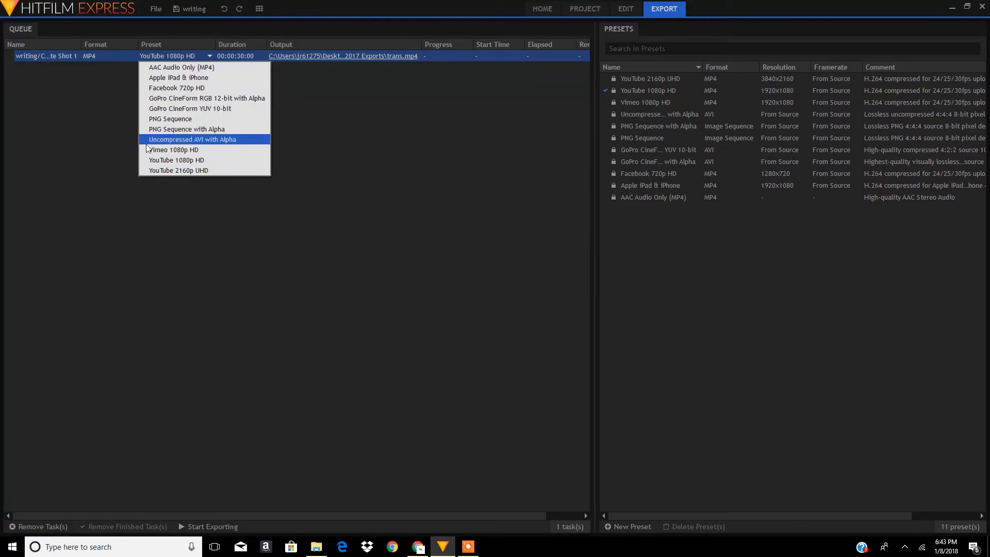
# - Choose the Uncompressed AVI with Alpha preset and start exporting trans.avi
pyautogui.click(192, 139)
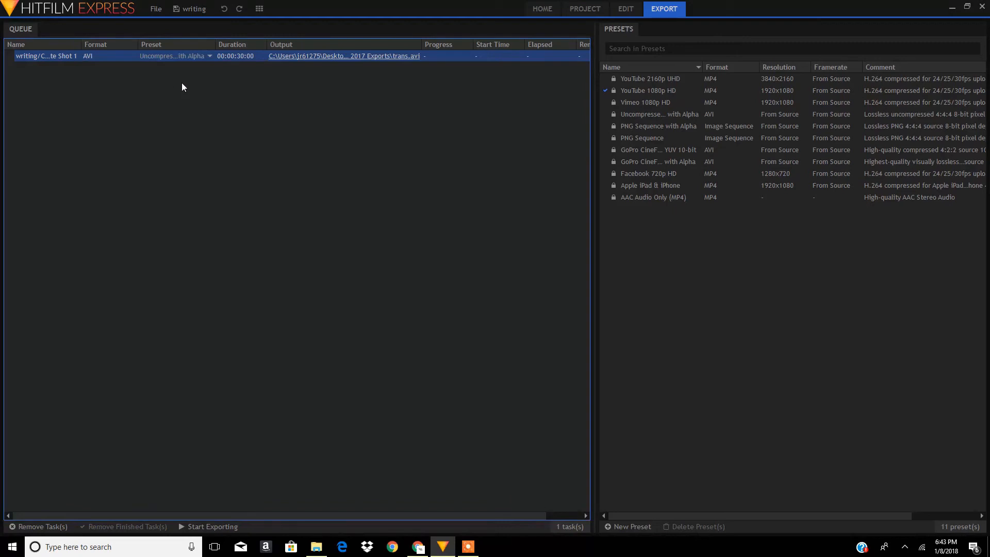
pyautogui.click(212, 527)
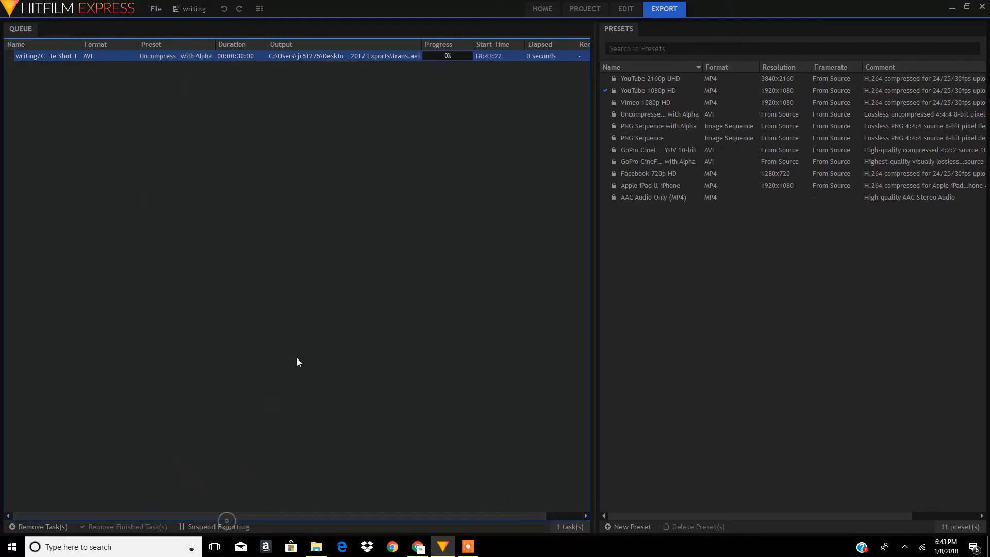